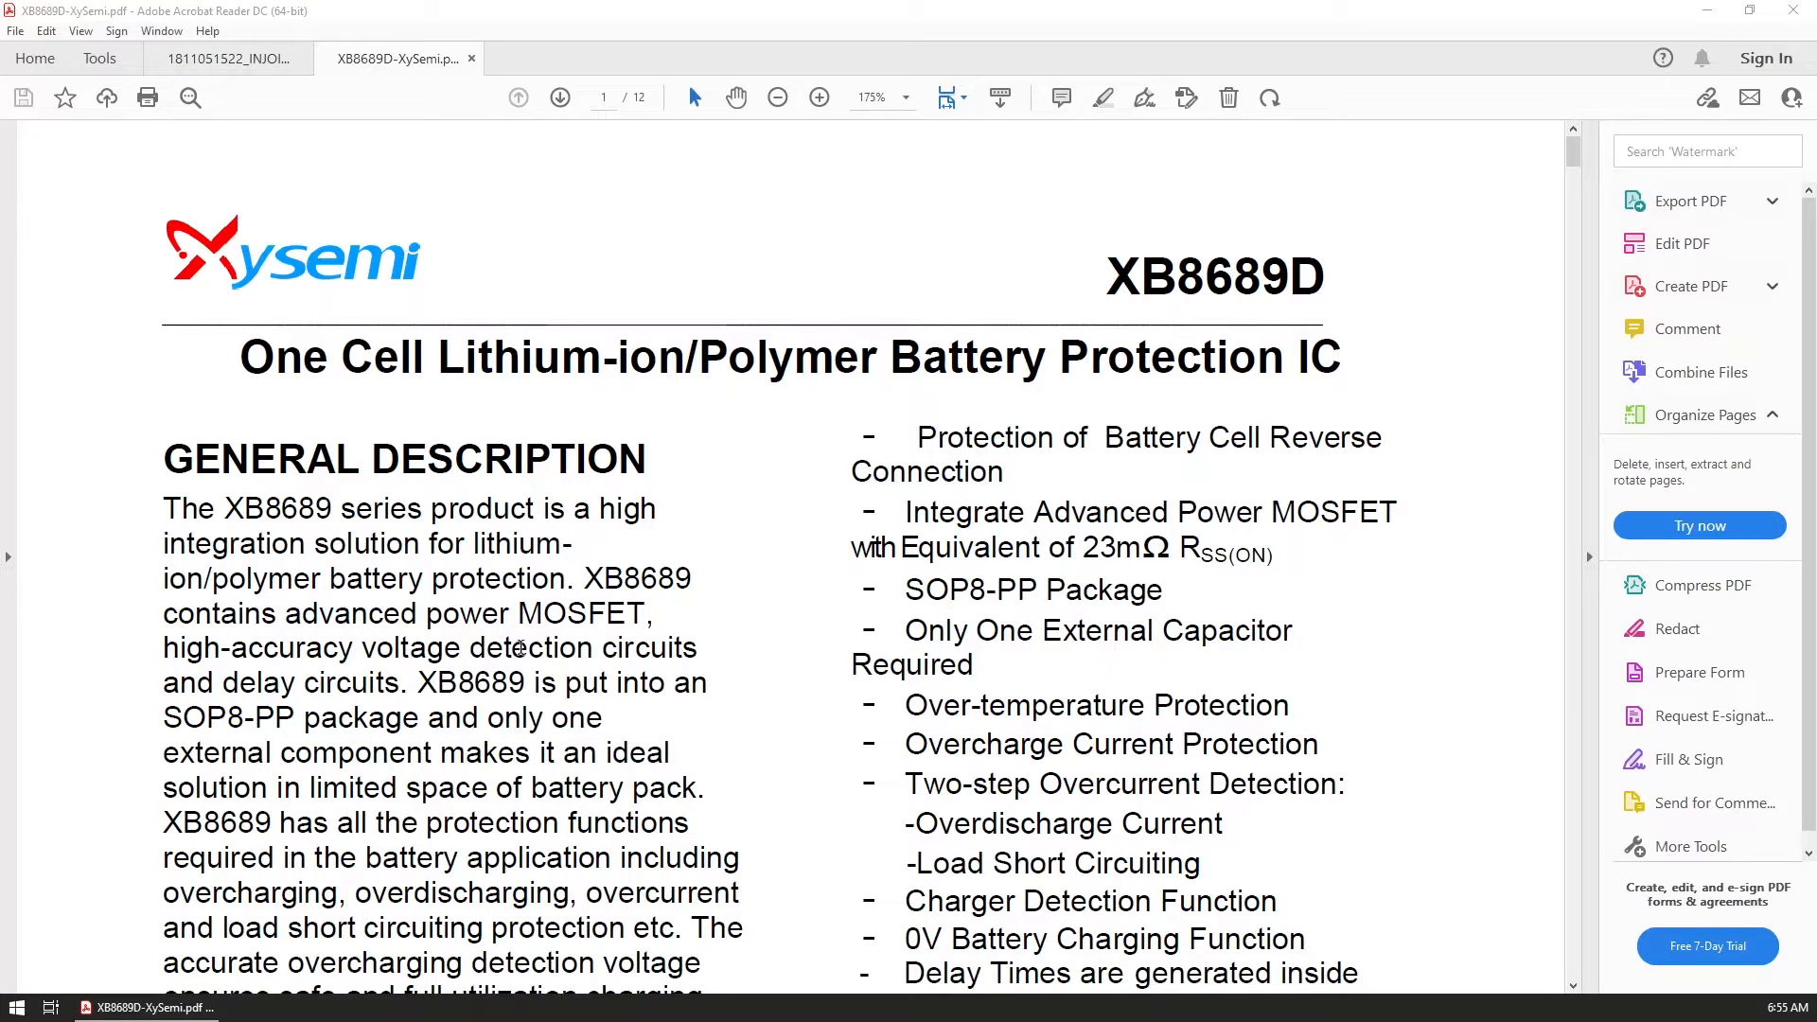
pyautogui.moveTo(1155, 408)
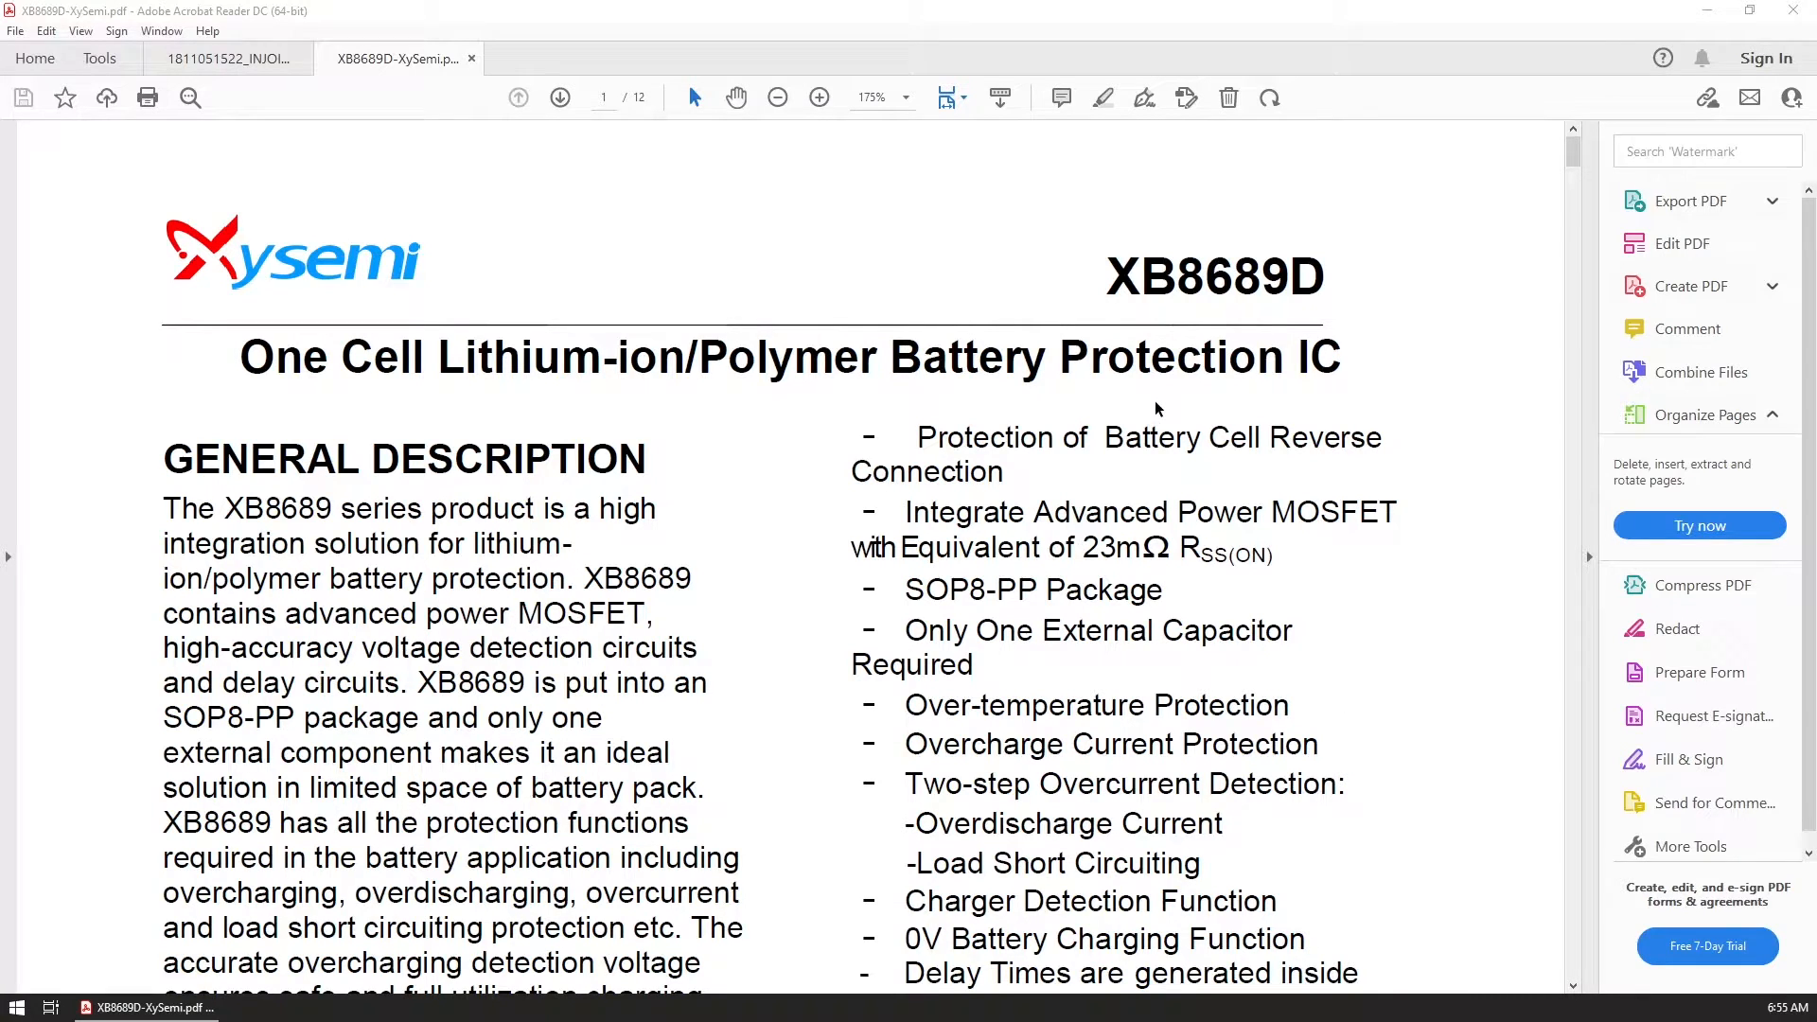
pyautogui.moveTo(1078, 353)
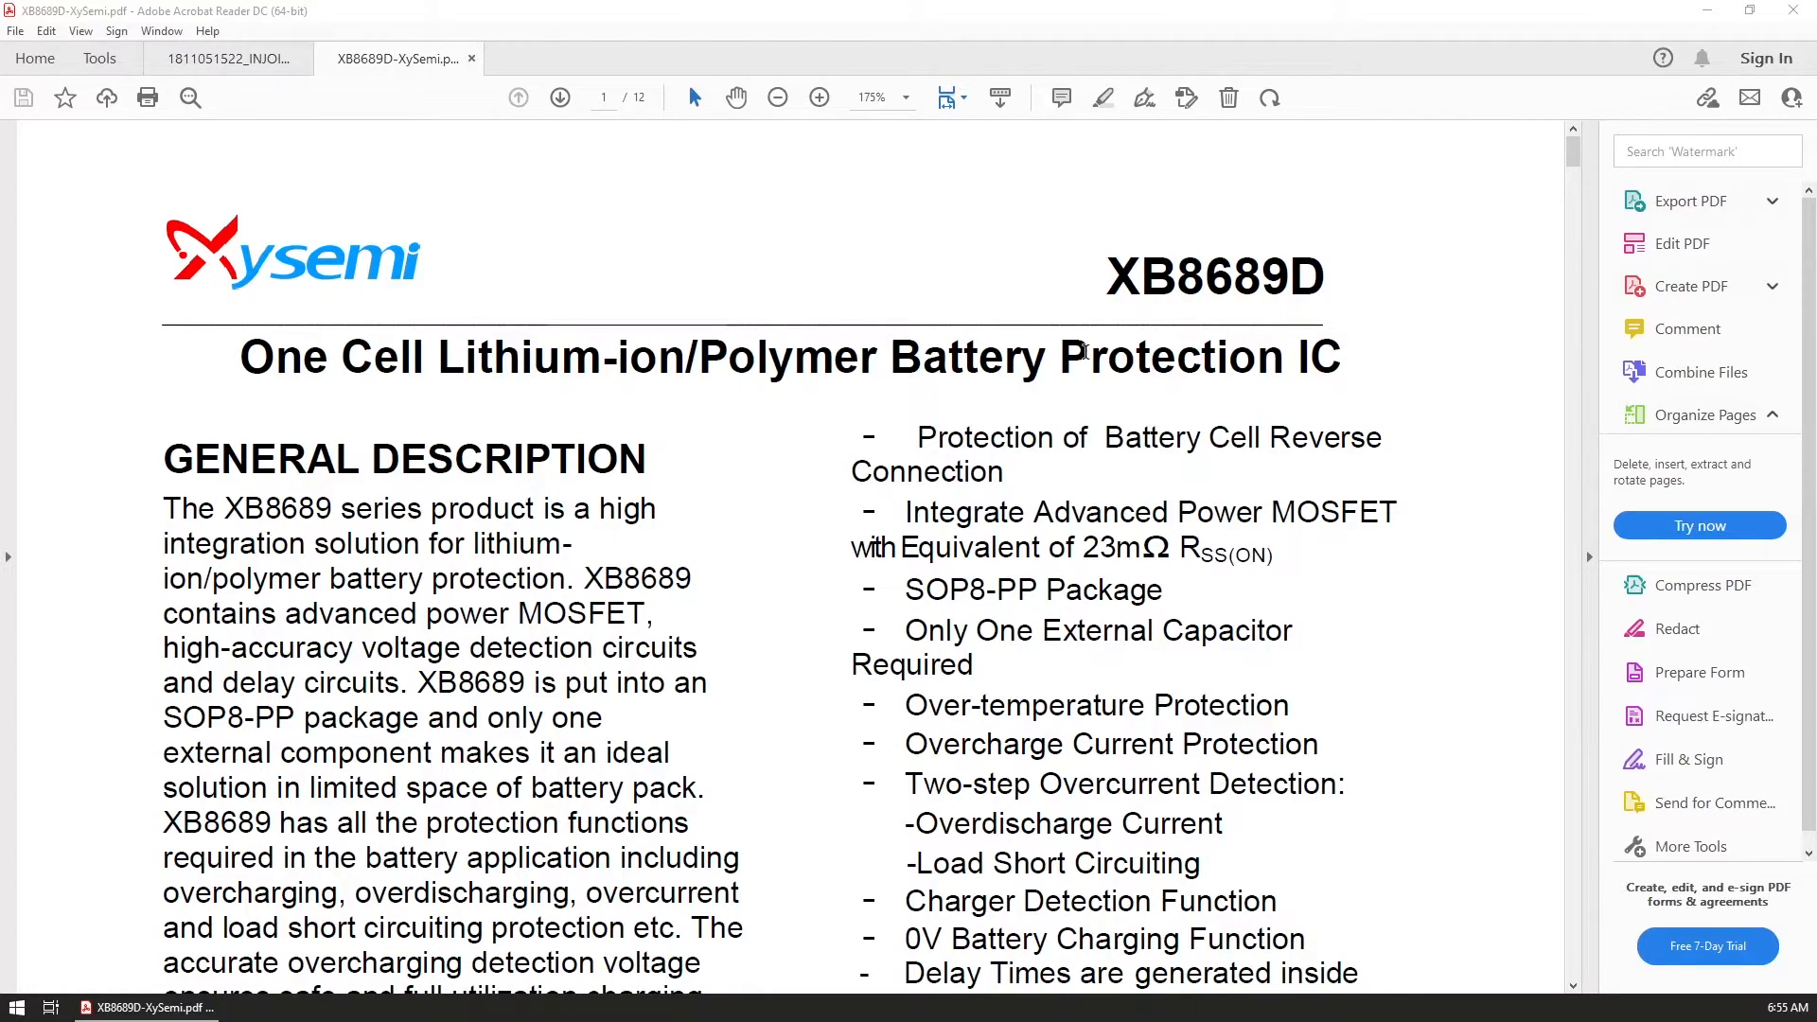
# Scroll page 1 of the XB8689D datasheet down to Figure 1, Typical Application Circuit.
pyautogui.scroll(-3)
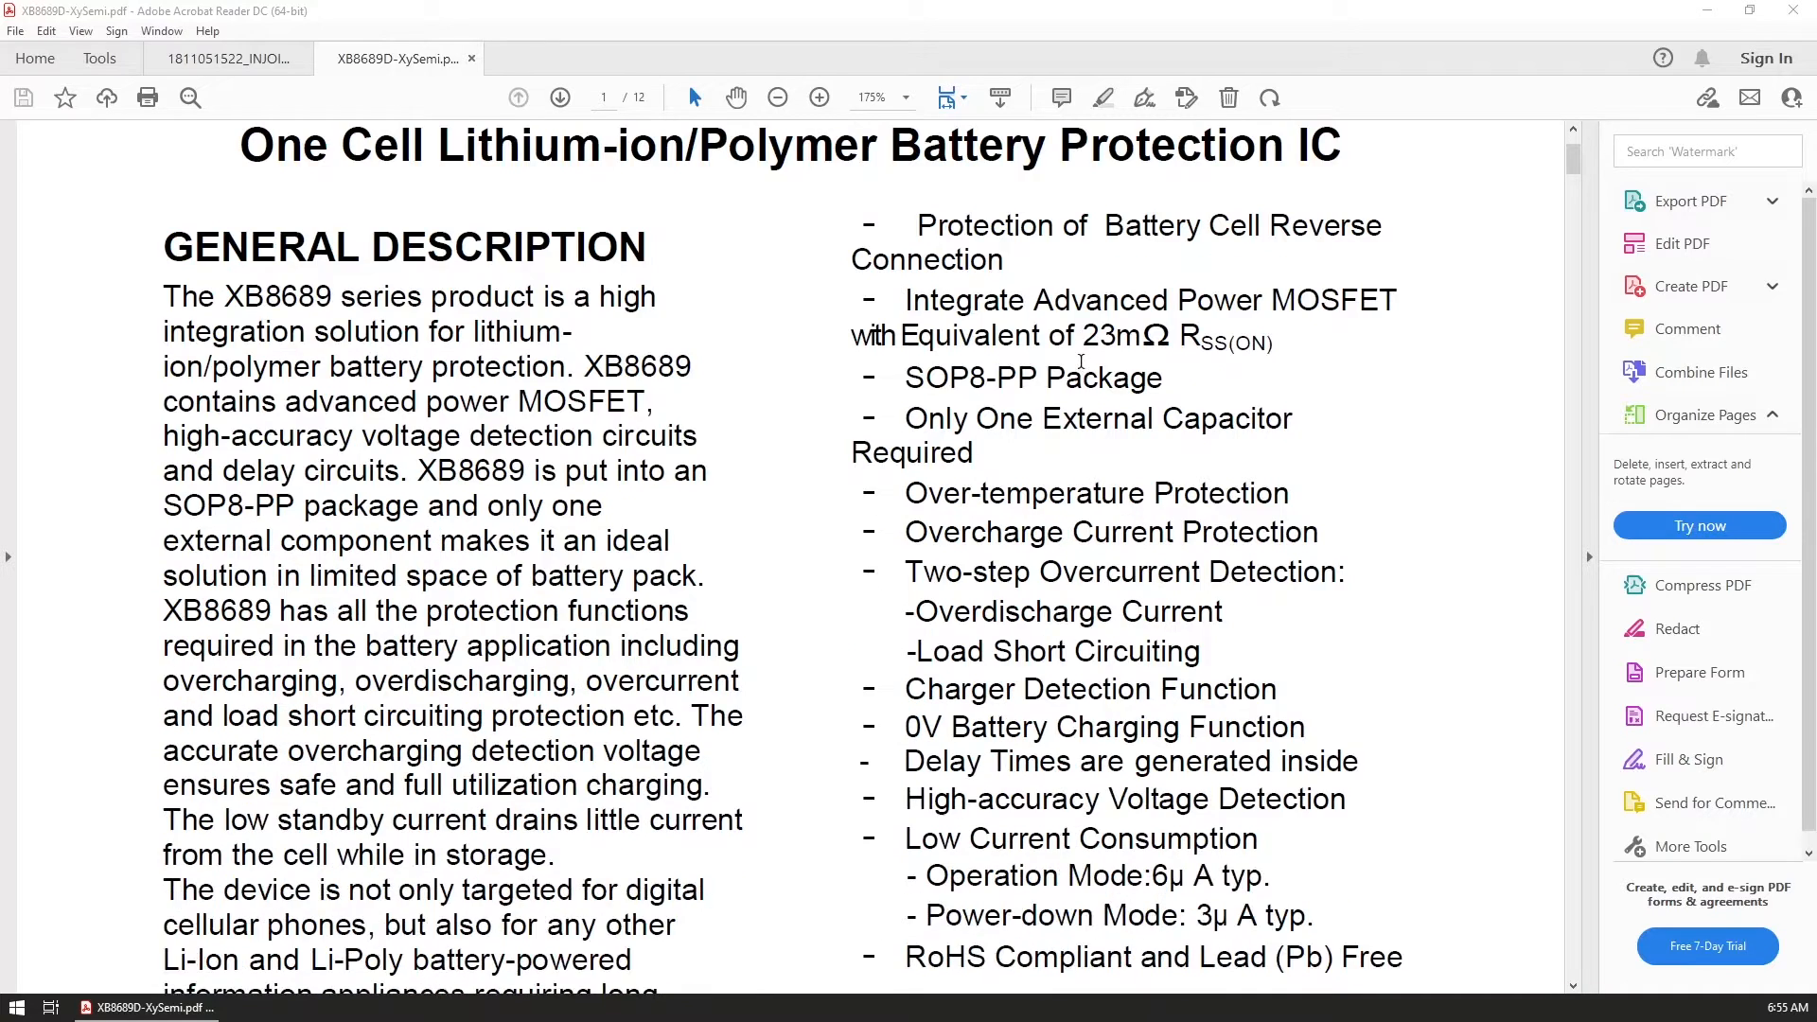
pyautogui.scroll(-3)
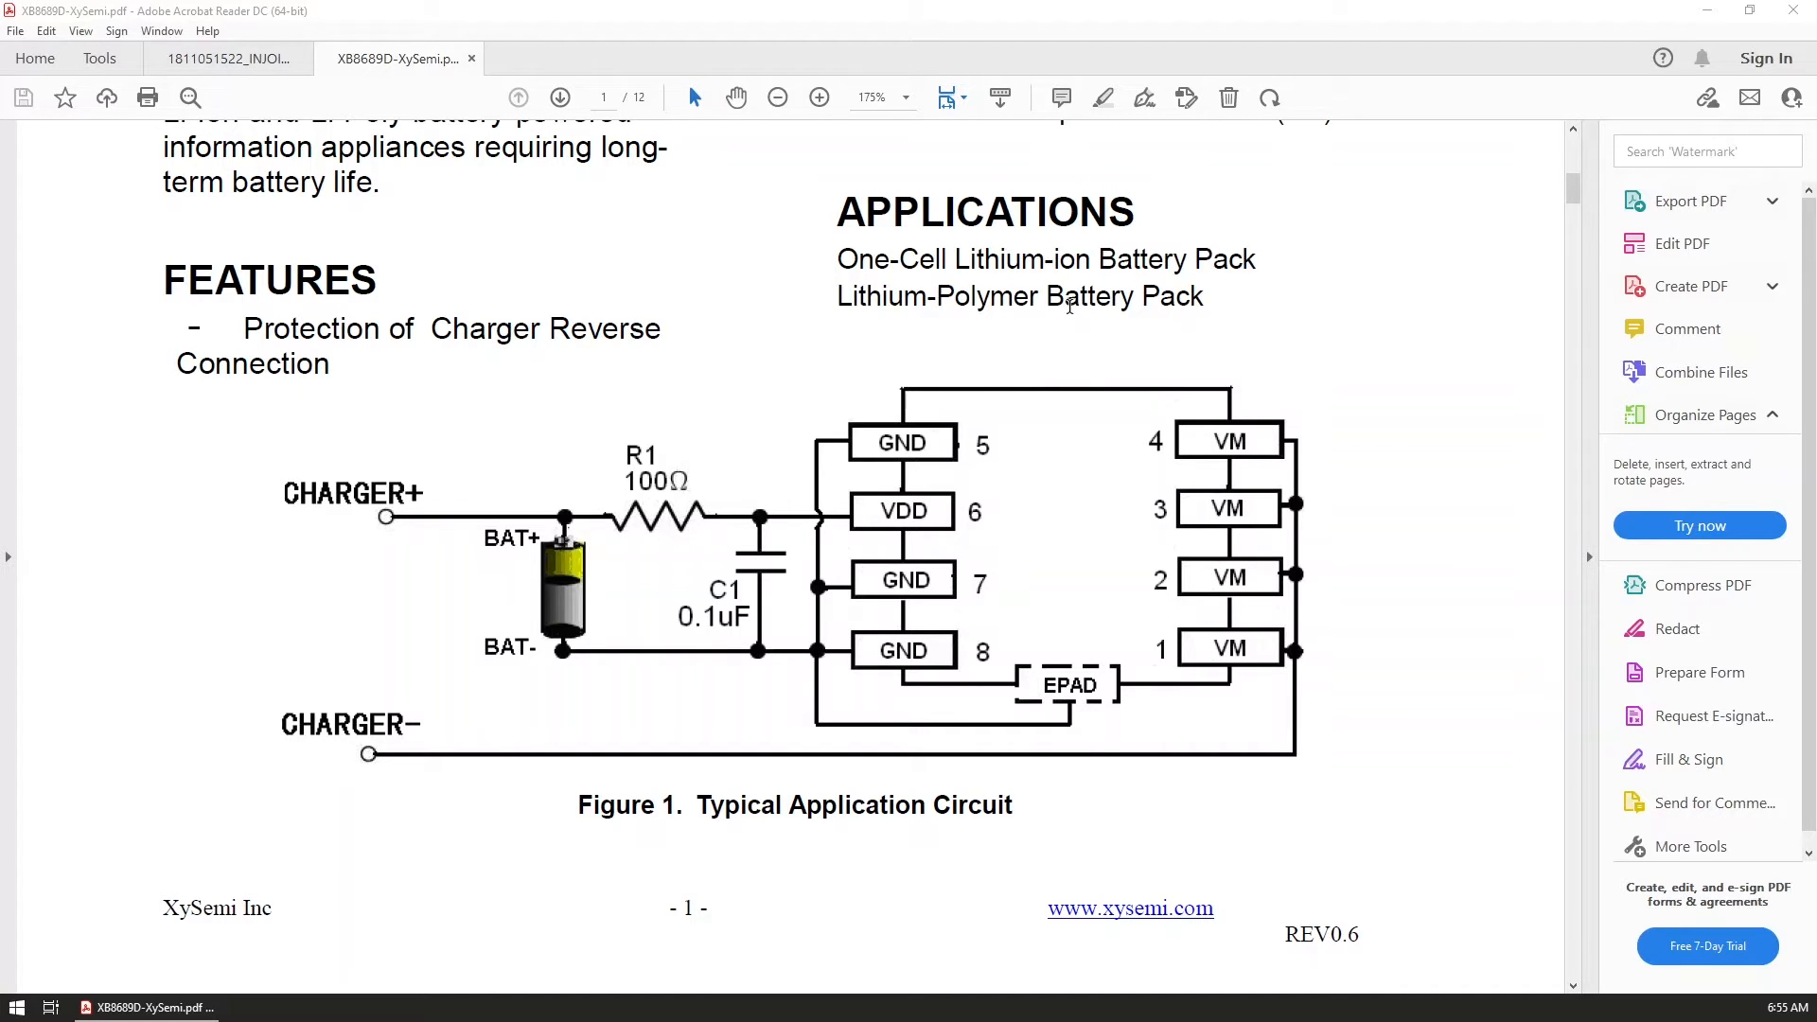
# Switch to the IP5108 datasheet tab.
pyautogui.click(227, 57)
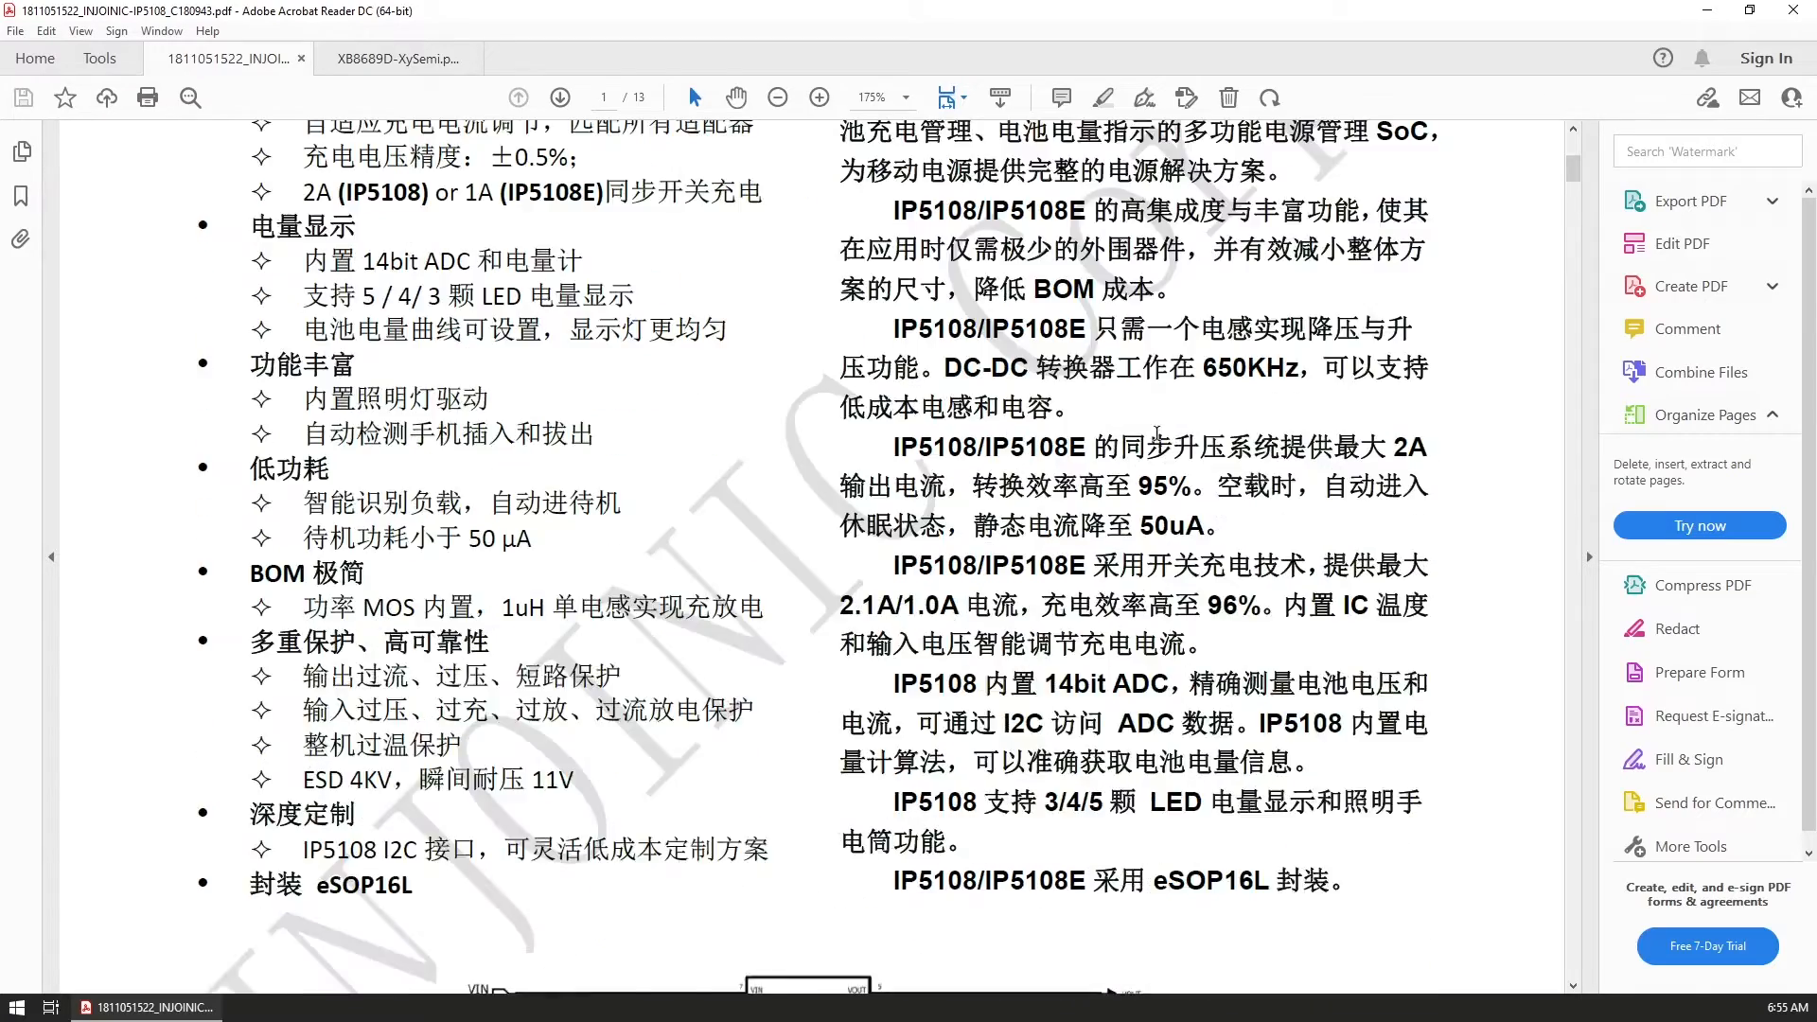
# Page forward through the IP5108 datasheet to page 9's typical application schematic.
pyautogui.scroll(-3)
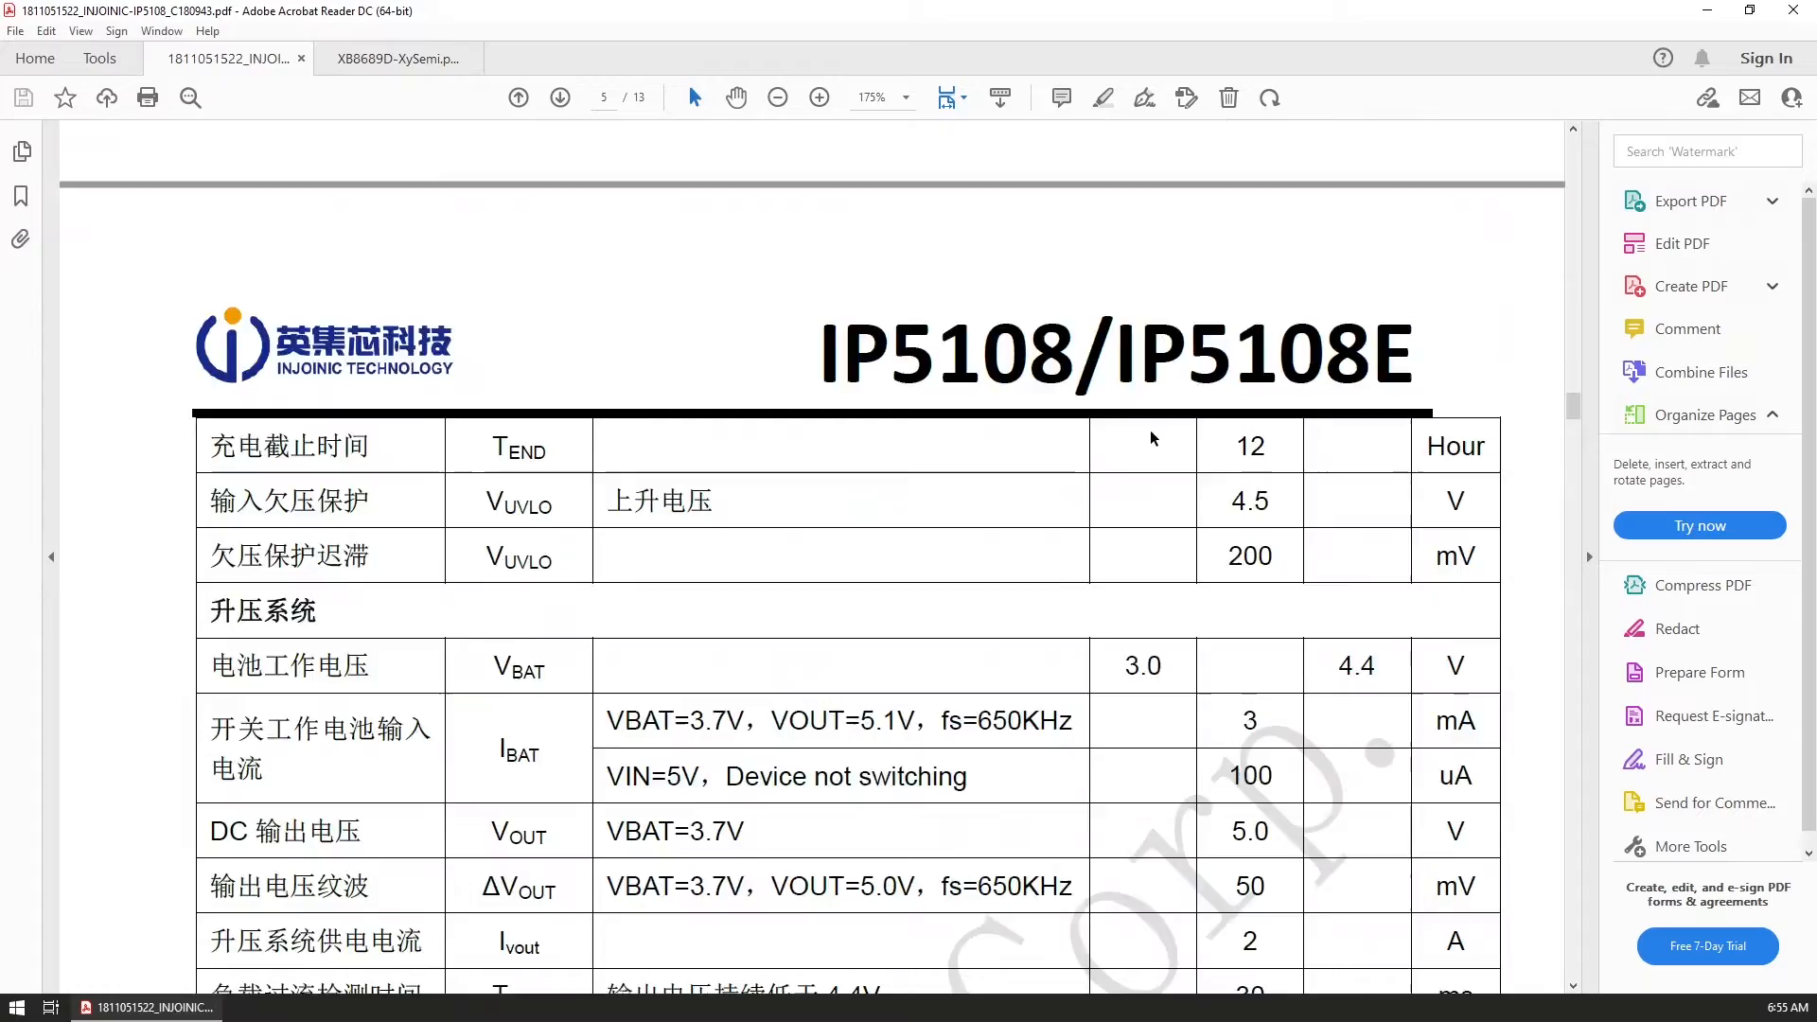
pyautogui.click(559, 98)
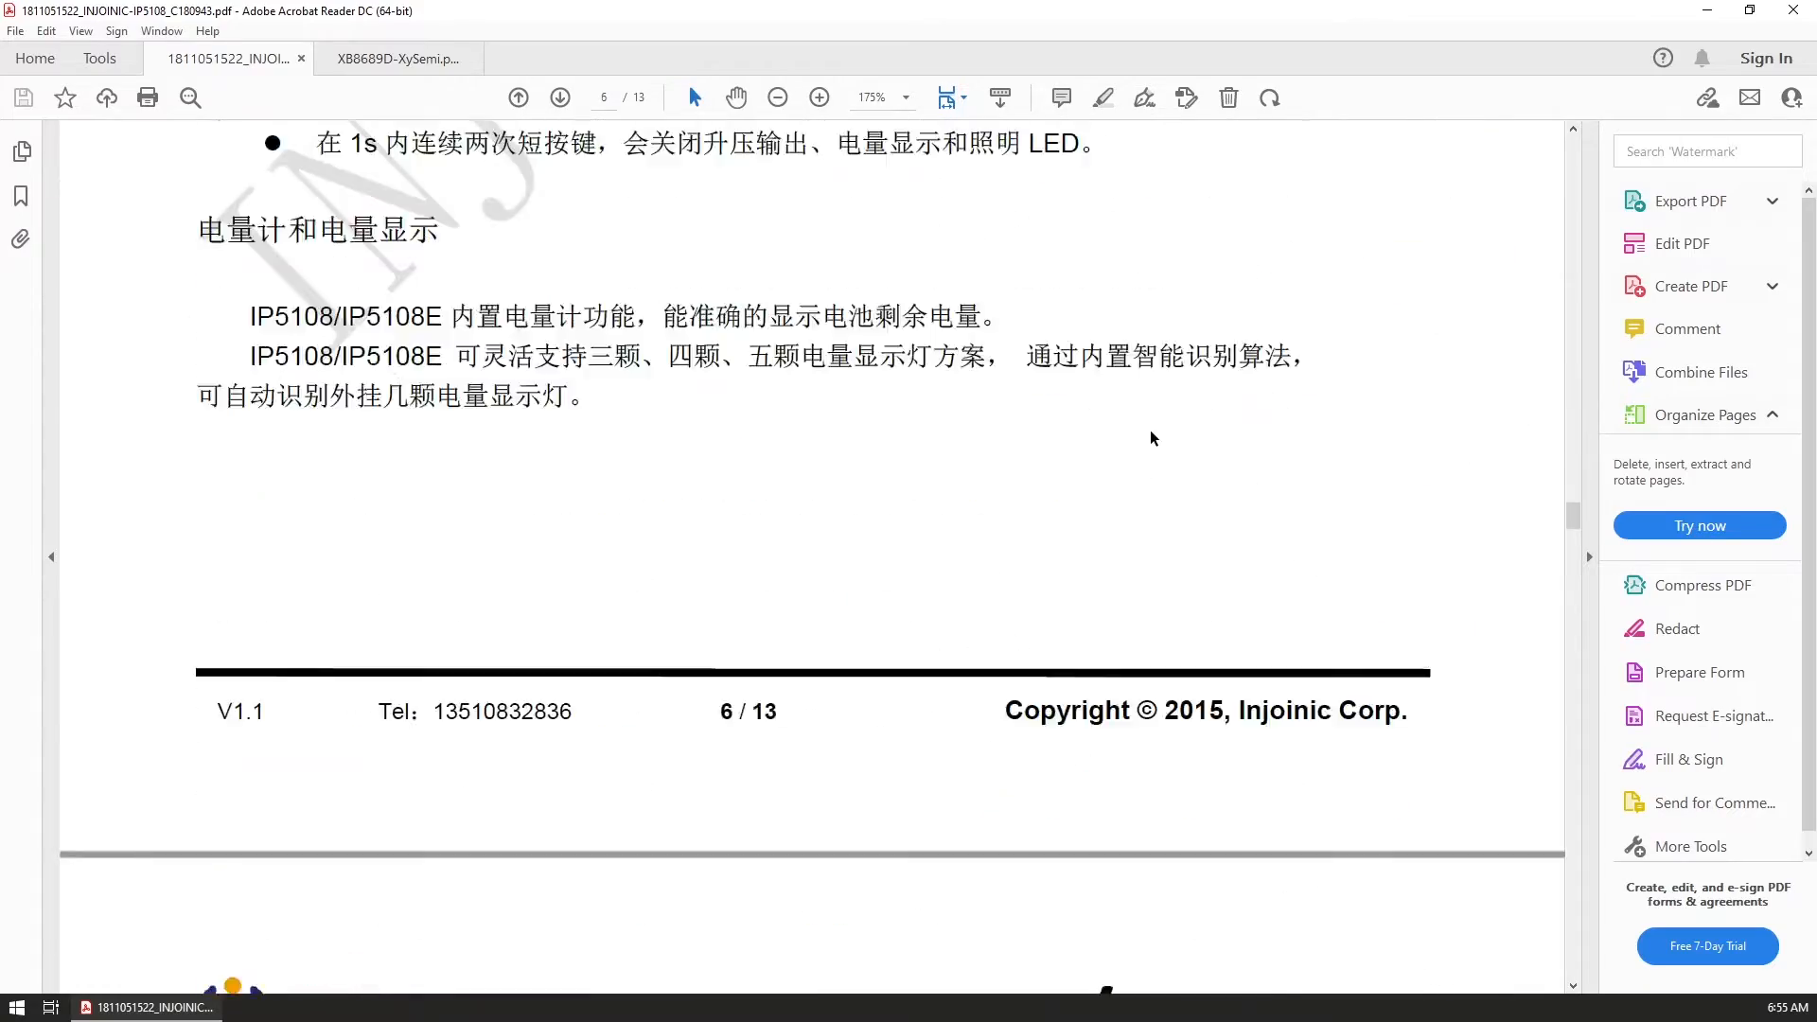
pyautogui.scroll(-3)
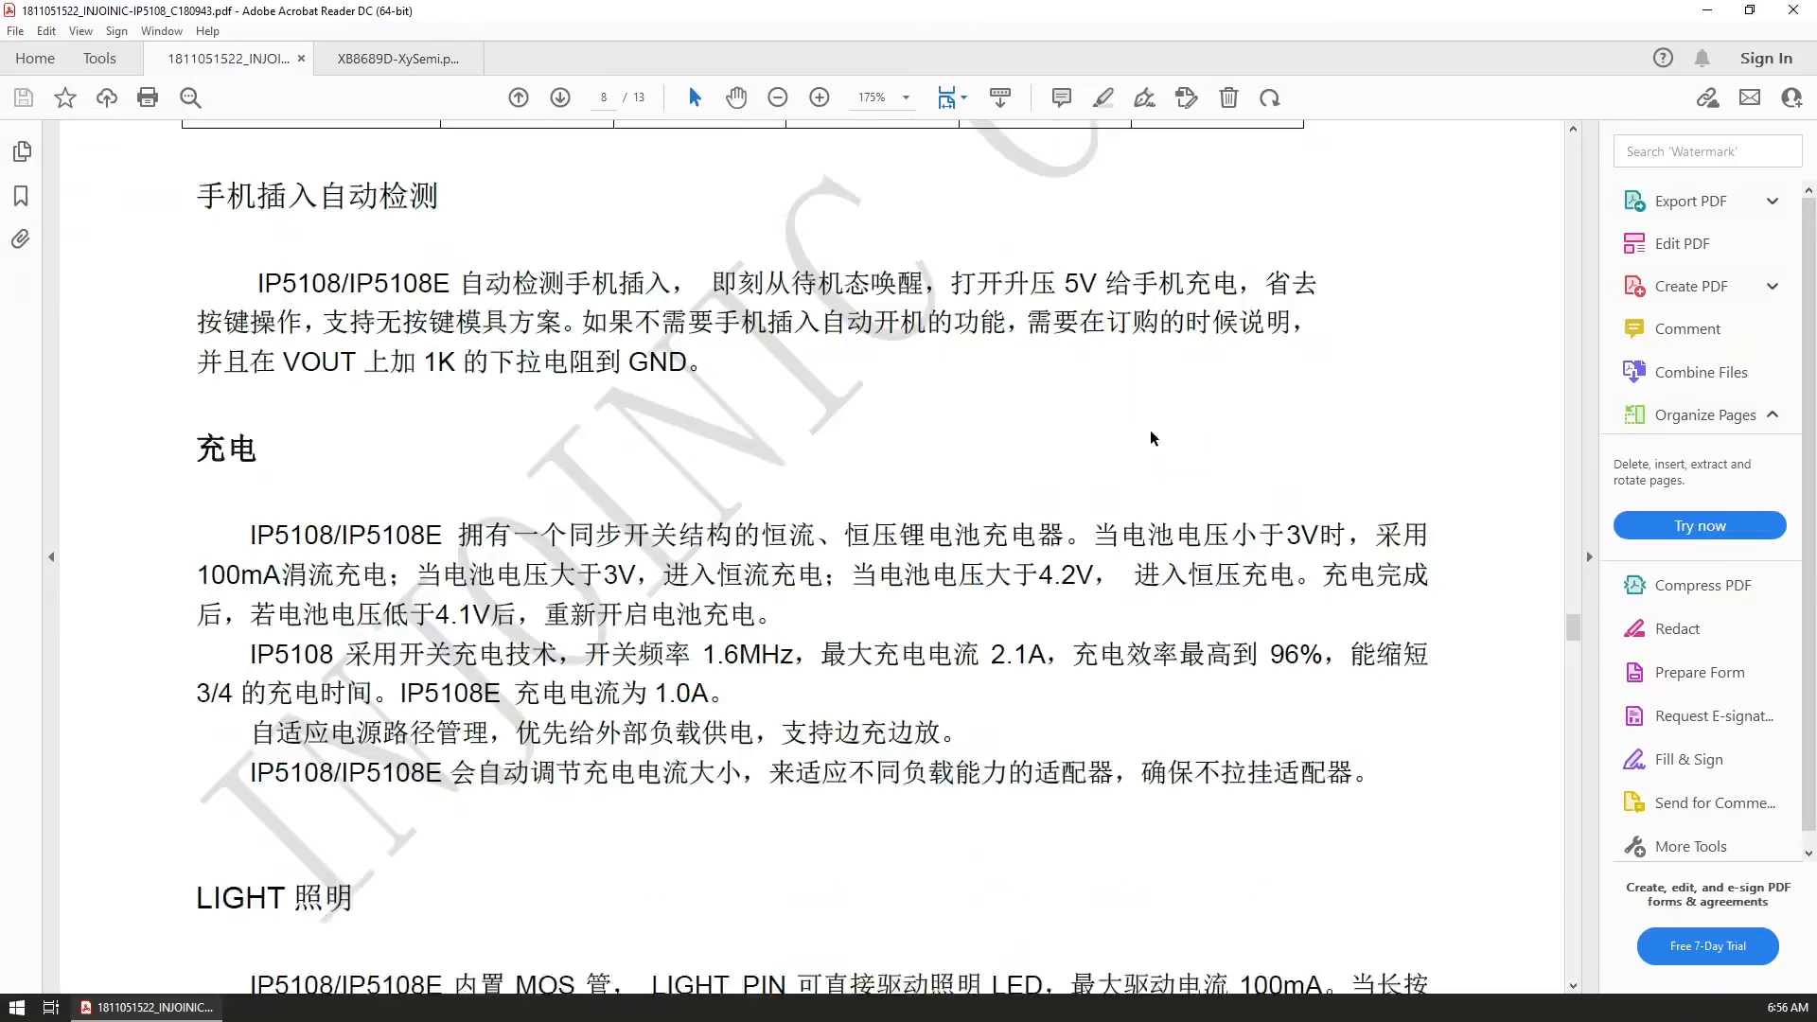
pyautogui.click(558, 97)
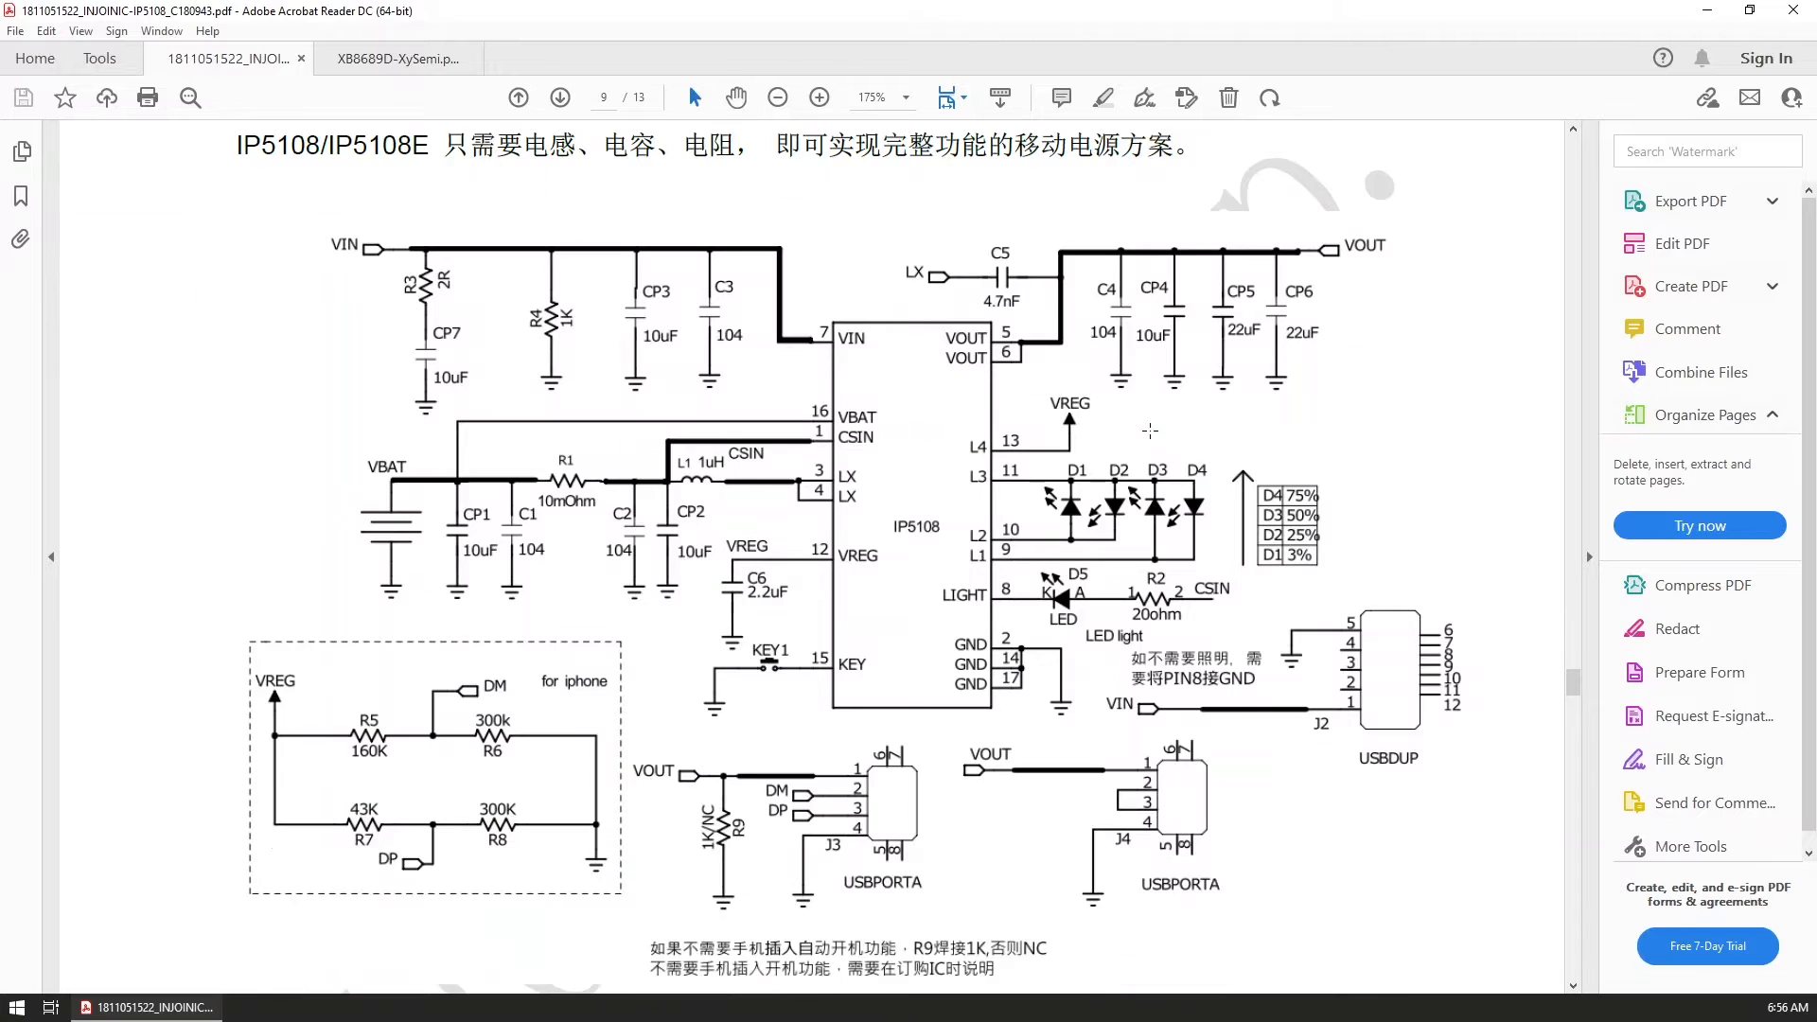
pyautogui.moveTo(1167, 361)
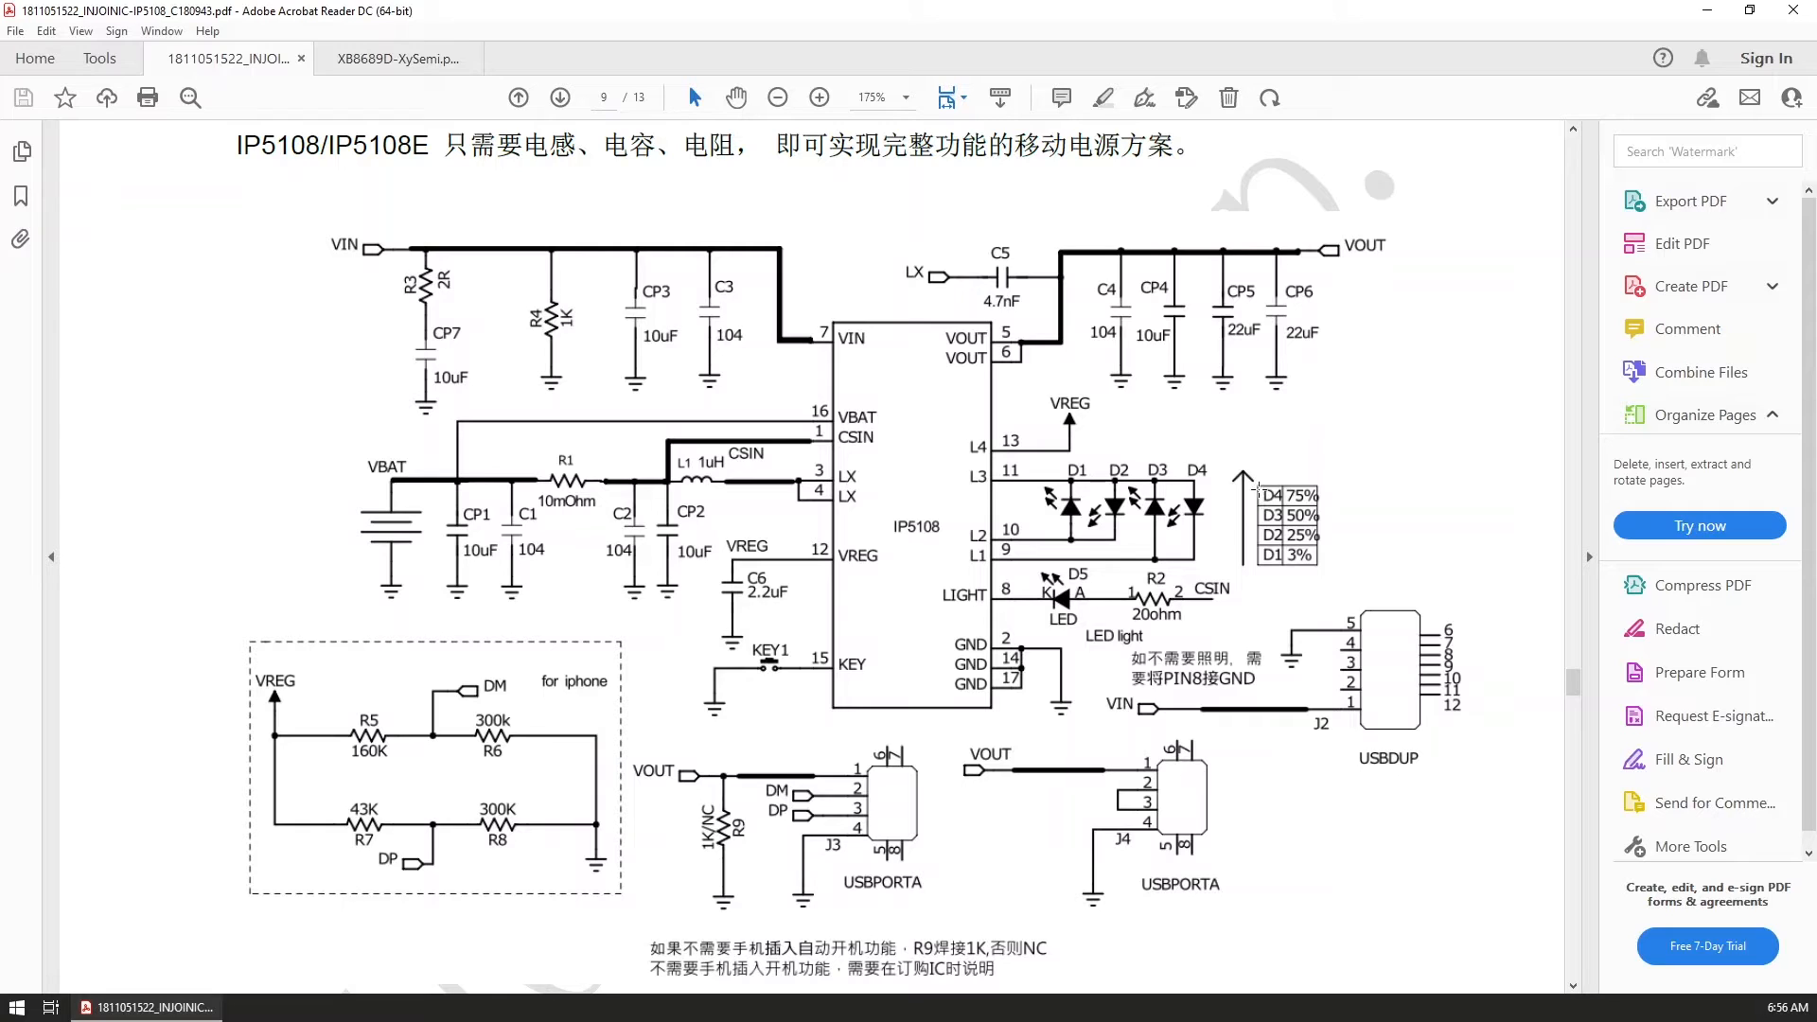
pyautogui.moveTo(1041, 238)
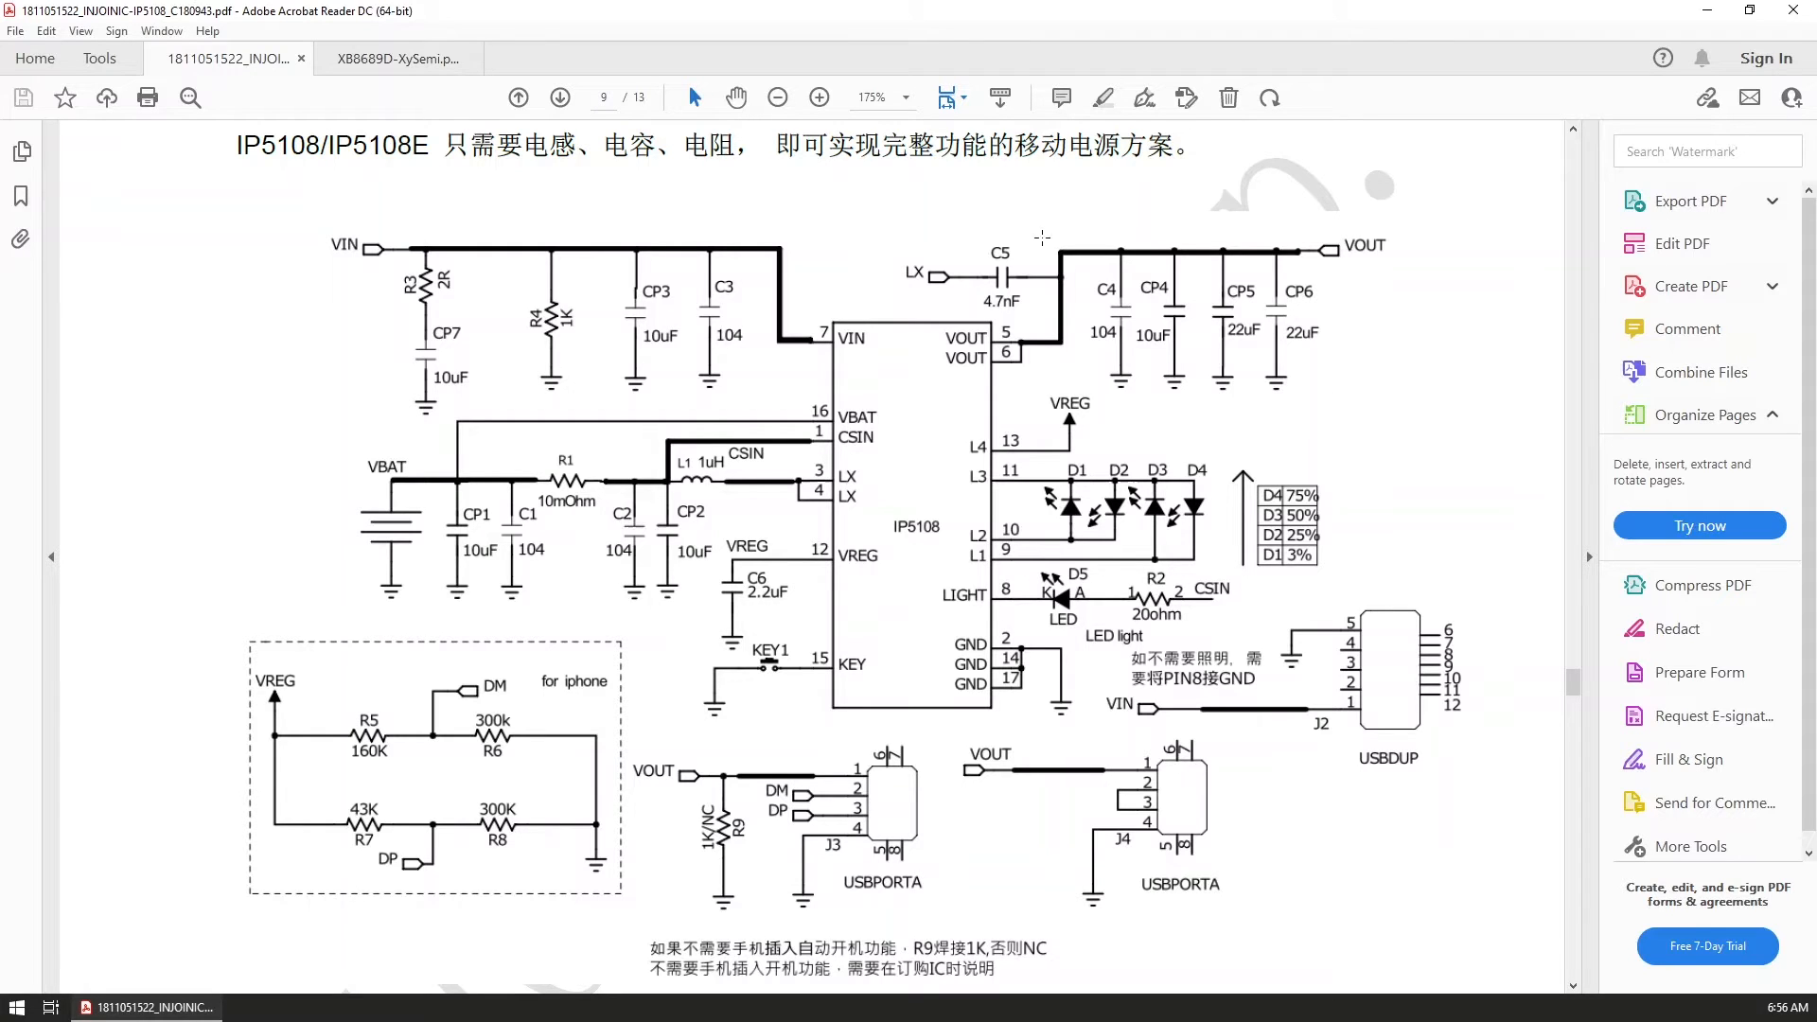
pyautogui.moveTo(890, 469)
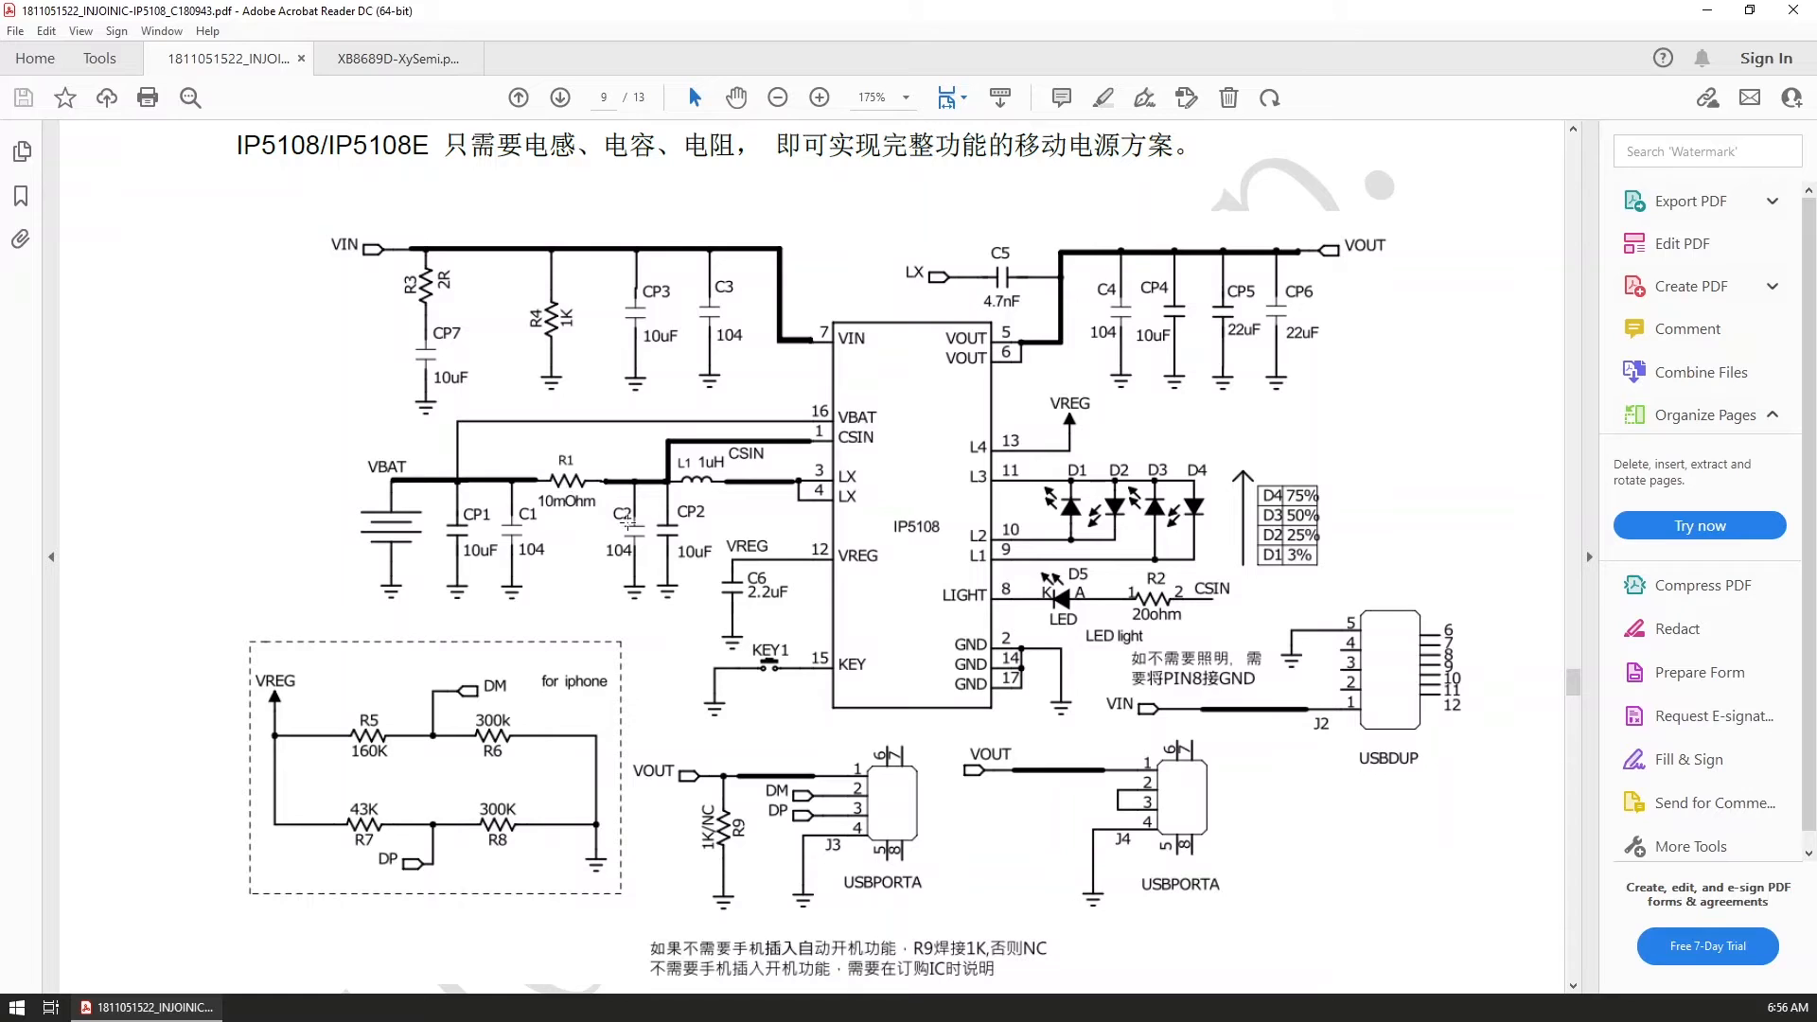
pyautogui.moveTo(573, 513)
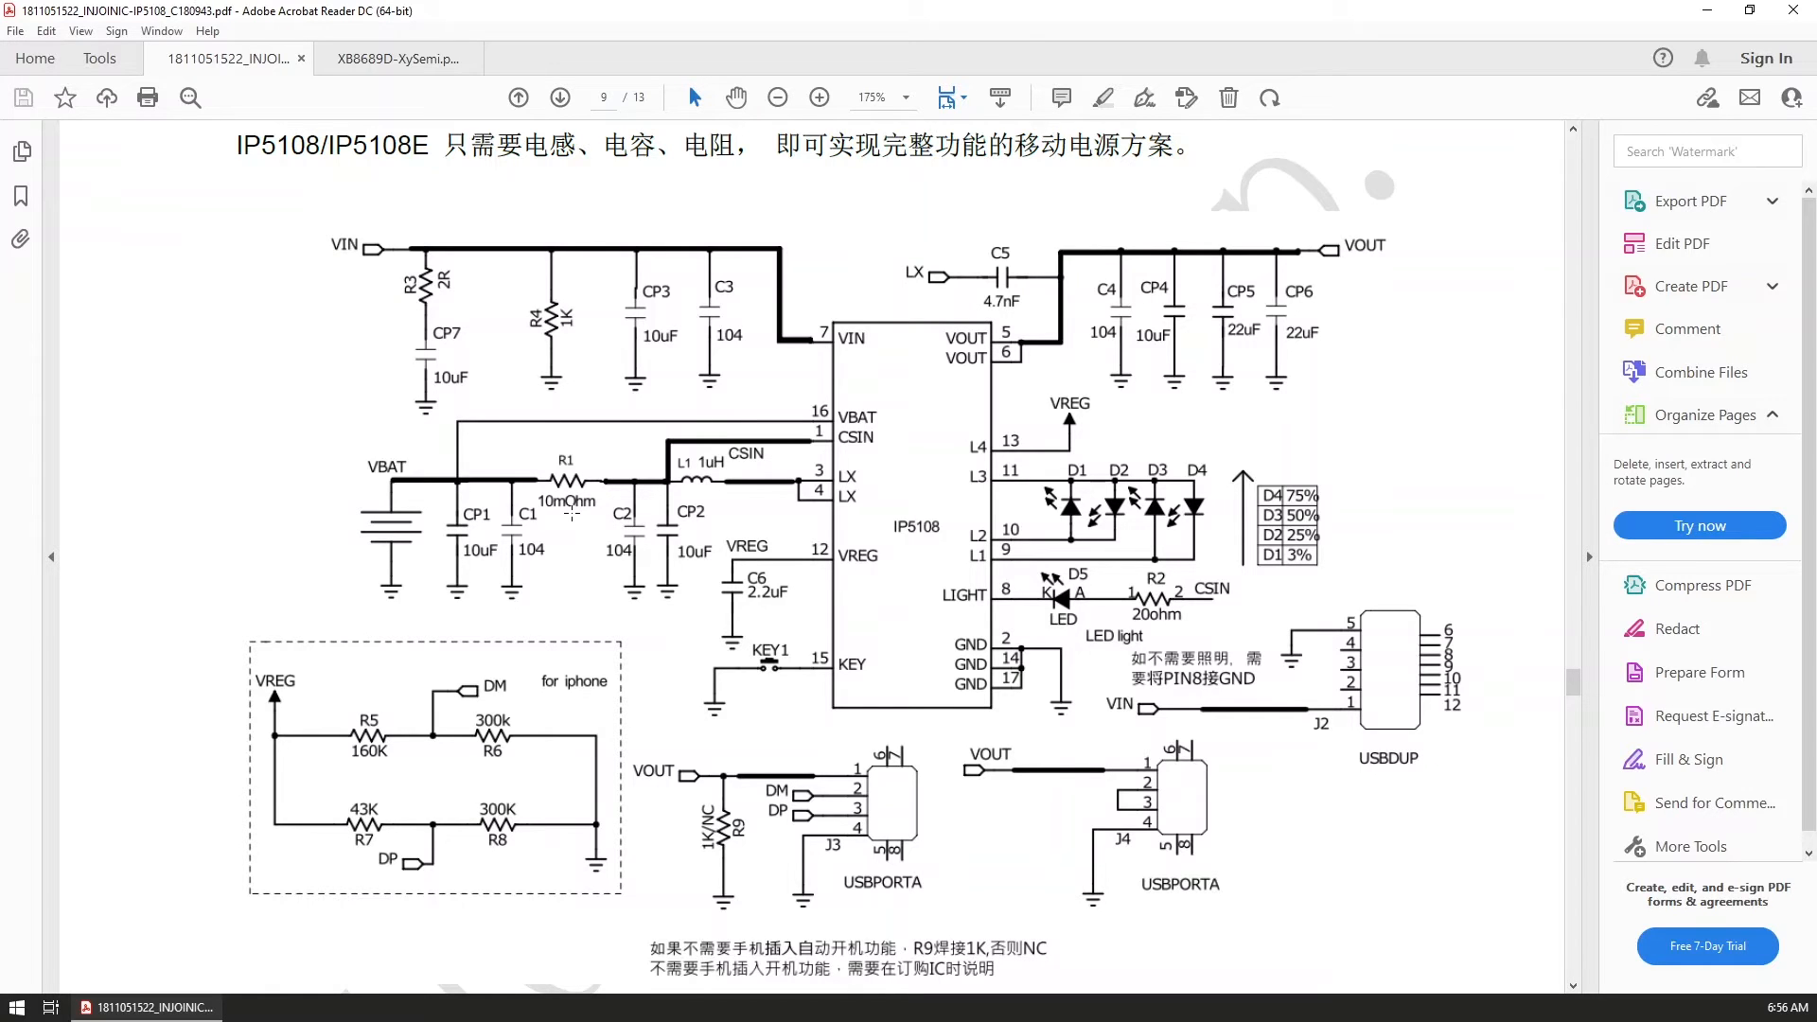